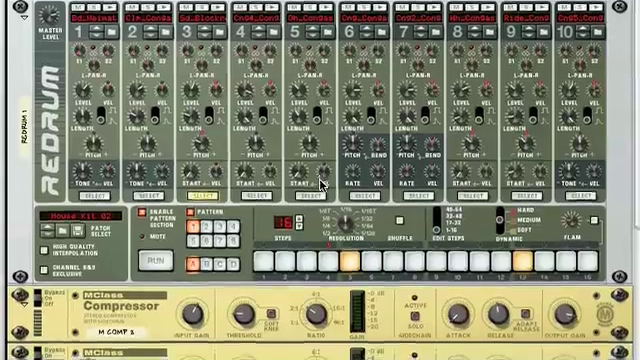
Scroll through the rack to check the cabling between reMix channels and the M Comp compressors
scroll("down", 3)
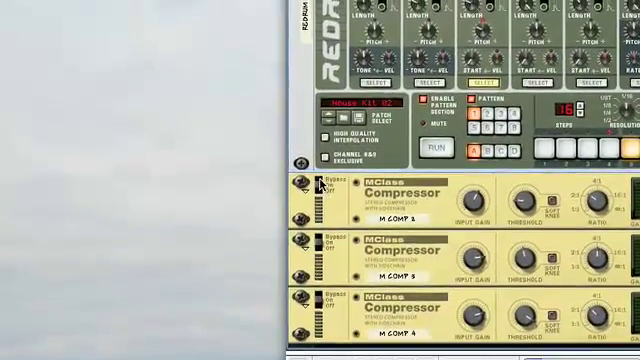
scroll("down", 3)
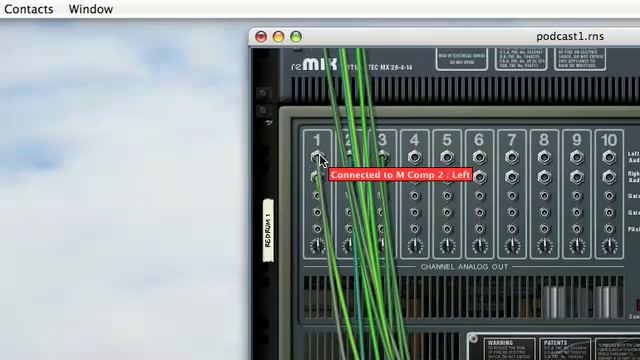
scroll("down", 3)
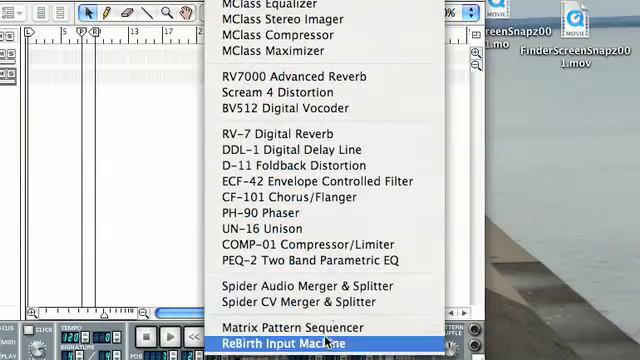
Browse the Create menu's device list, from MClass effects to the ReBirth Input Machine
left_click(290, 343)
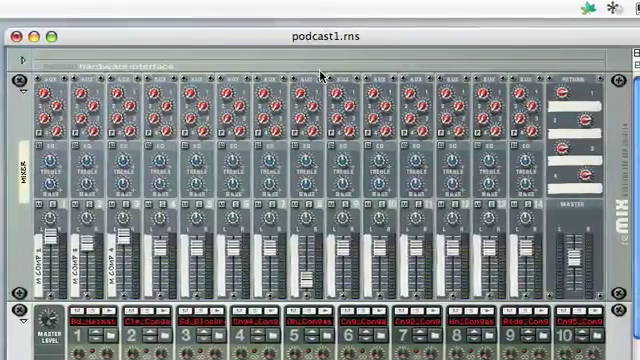
Scroll down from the reMix mixer to Redrum and the M Comp 2–4 compressors
scroll("down", 3)
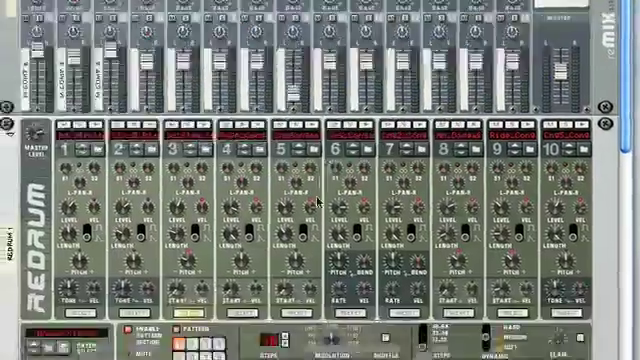
scroll("down", 3)
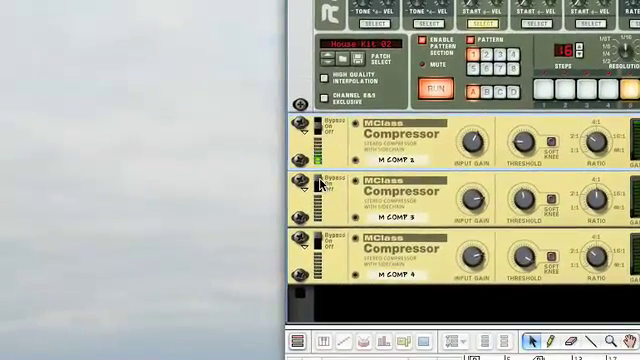
scroll("down", 3)
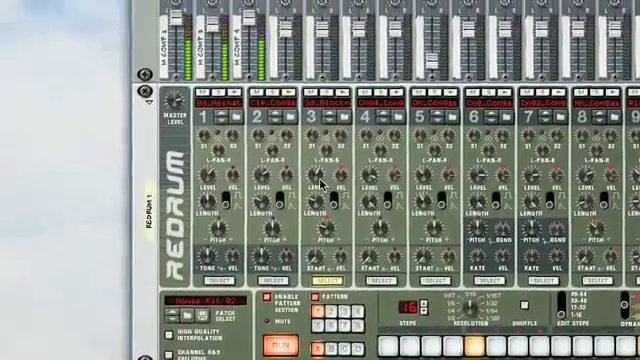
scroll("down", 3)
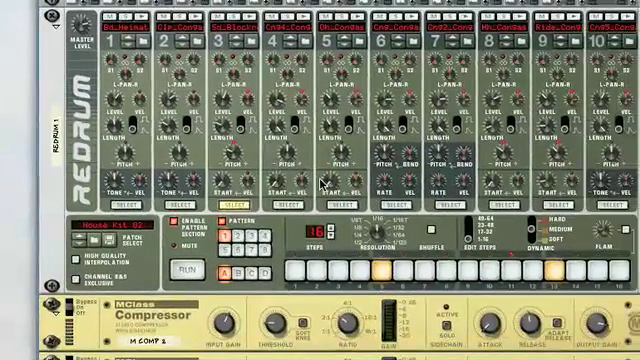
scroll("down", 3)
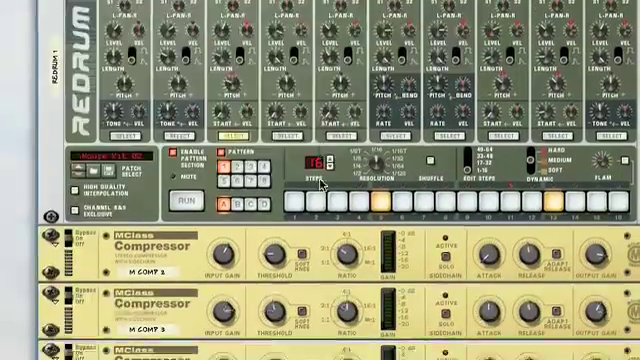
scroll("down", 3)
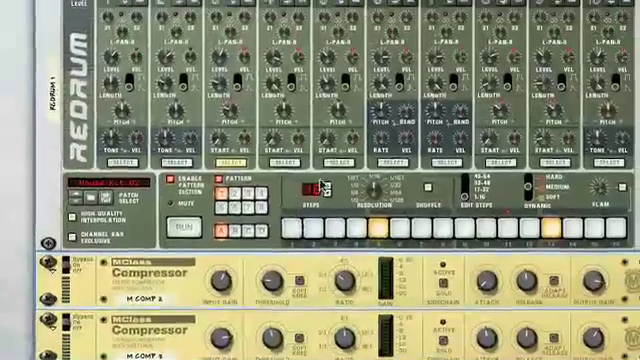
scroll("down", 3)
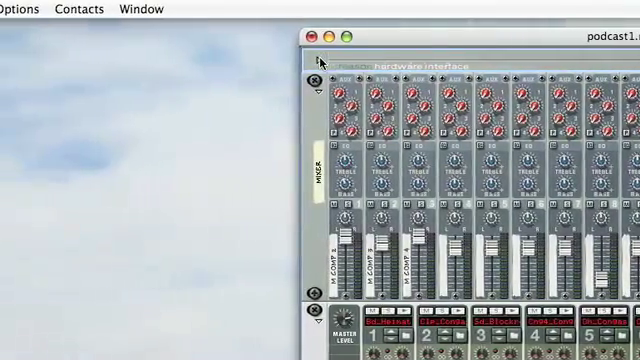
Select the hardware interface as the insertion point for the new mastering combinator
left_click(311, 58)
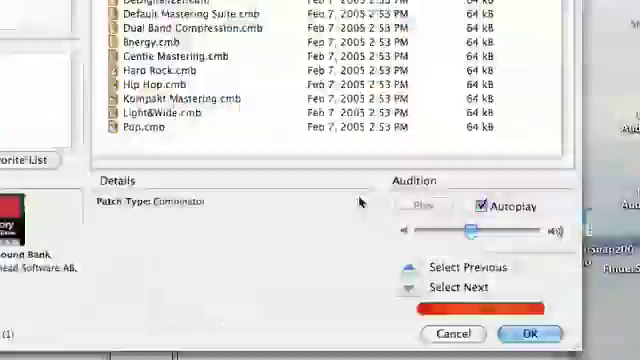
Select Hard Rock.cmb in the patch browser to audition it
left_click(529, 334)
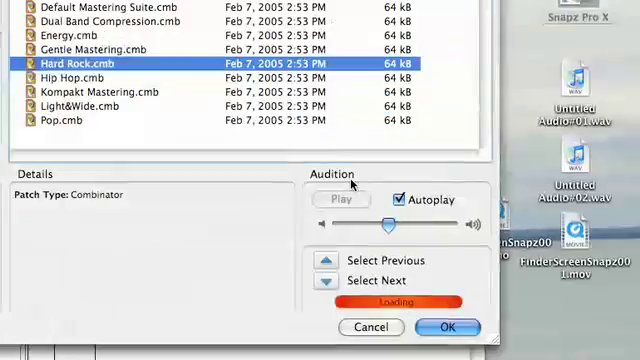
Confirm the Hard Rock patch to add the MClass Mastering Combinator above the mixer
left_click(446, 327)
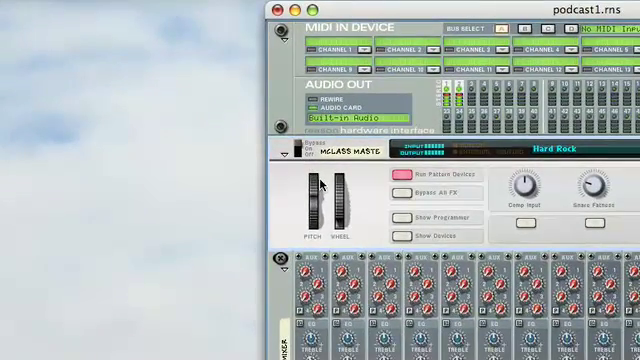
Scroll to view the combinator's compressor, equalizer, stereo imager and maximizer
scroll("down", 3)
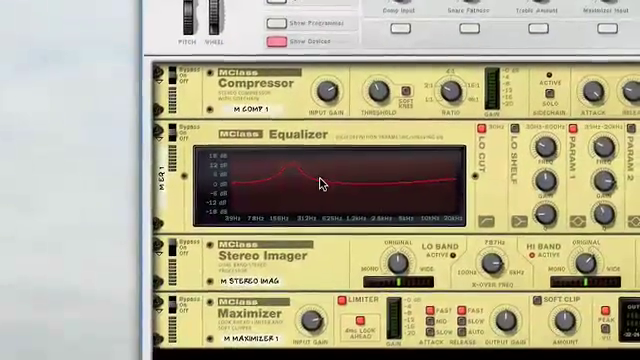
scroll("down", 3)
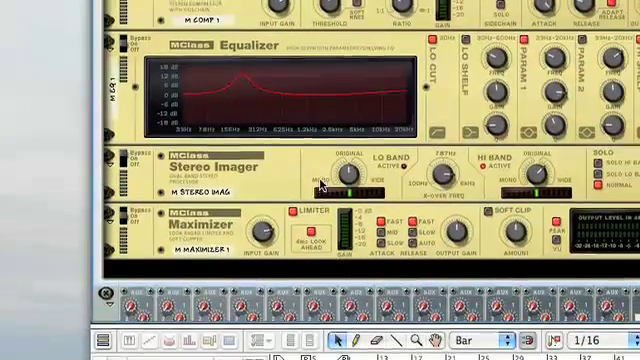
scroll("down", 3)
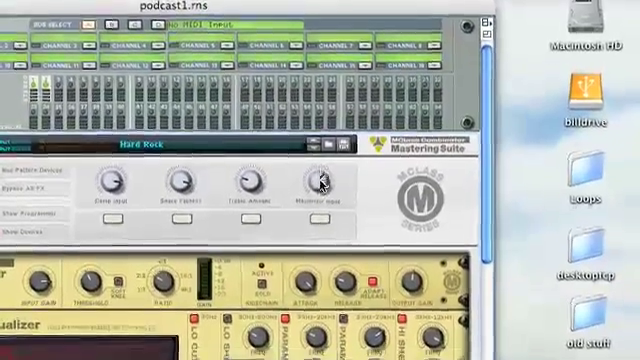
scroll("down", 3)
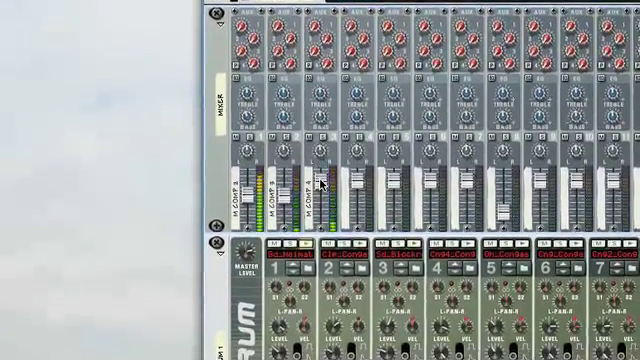
scroll("down", 3)
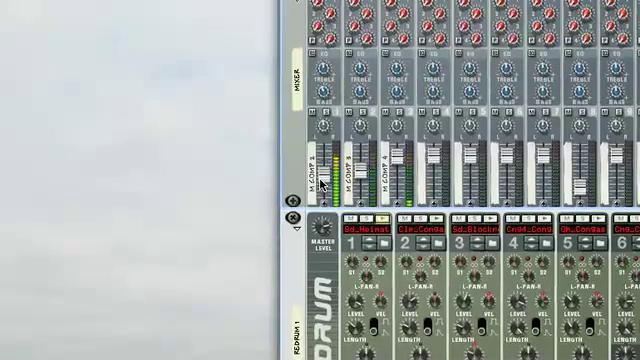